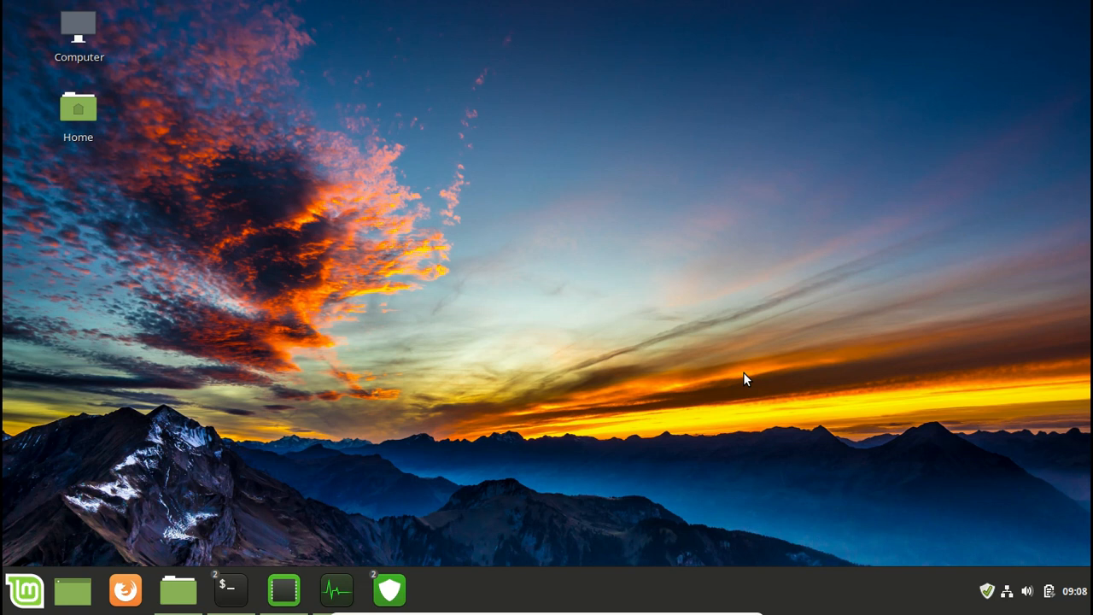
pyautogui.moveTo(136, 567)
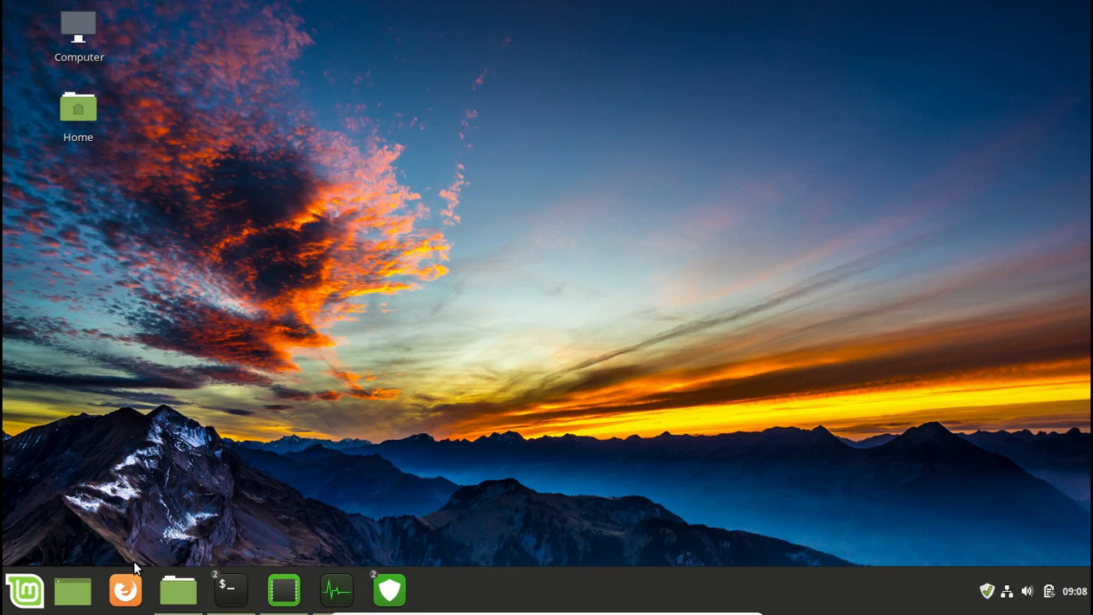
pyautogui.moveTo(526, 418)
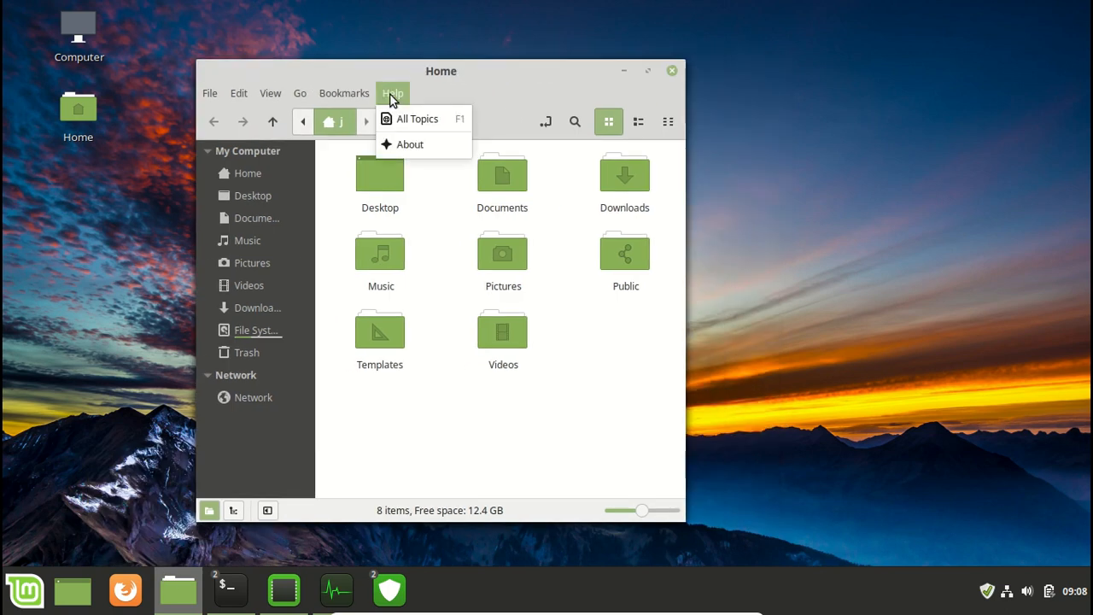
pyautogui.moveTo(397, 123)
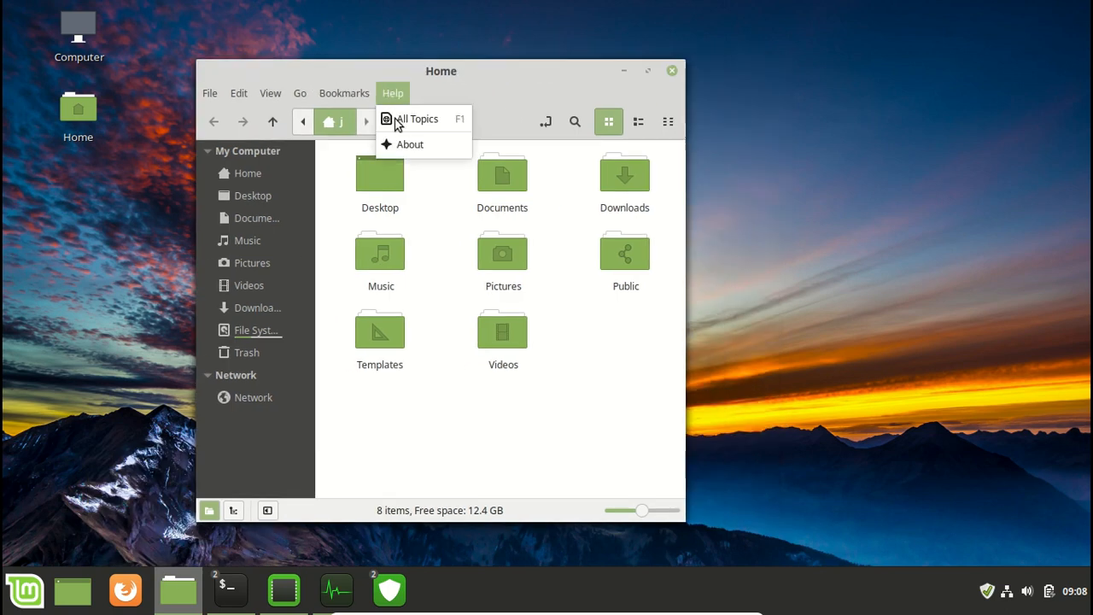
pyautogui.moveTo(410, 143)
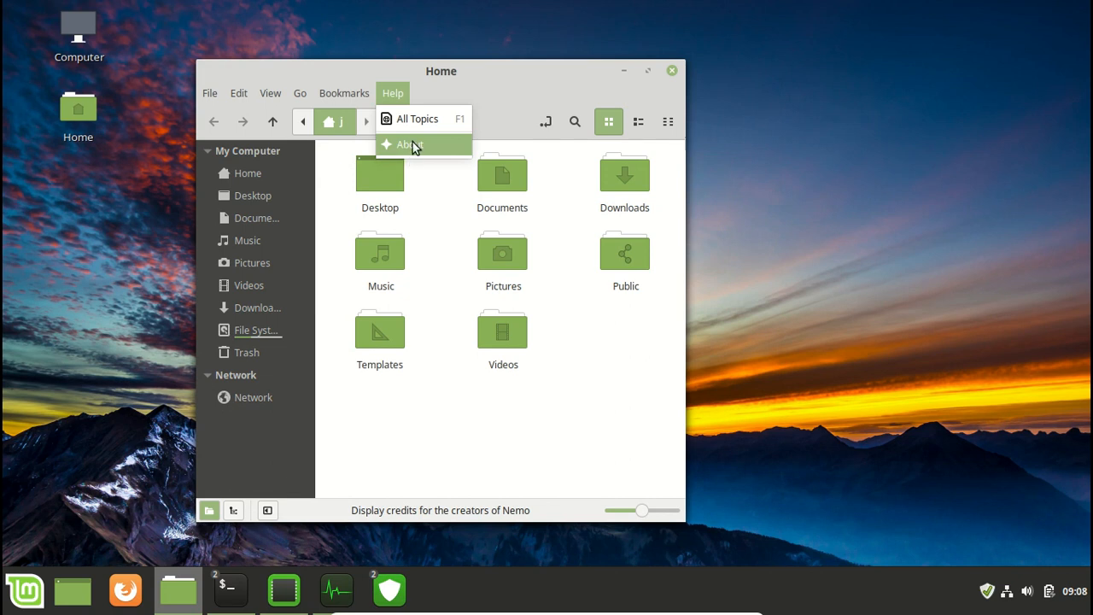
# - View Nemo's About dialog showing version 4.0.6, then nudge the window slightly lower
pyautogui.click(410, 143)
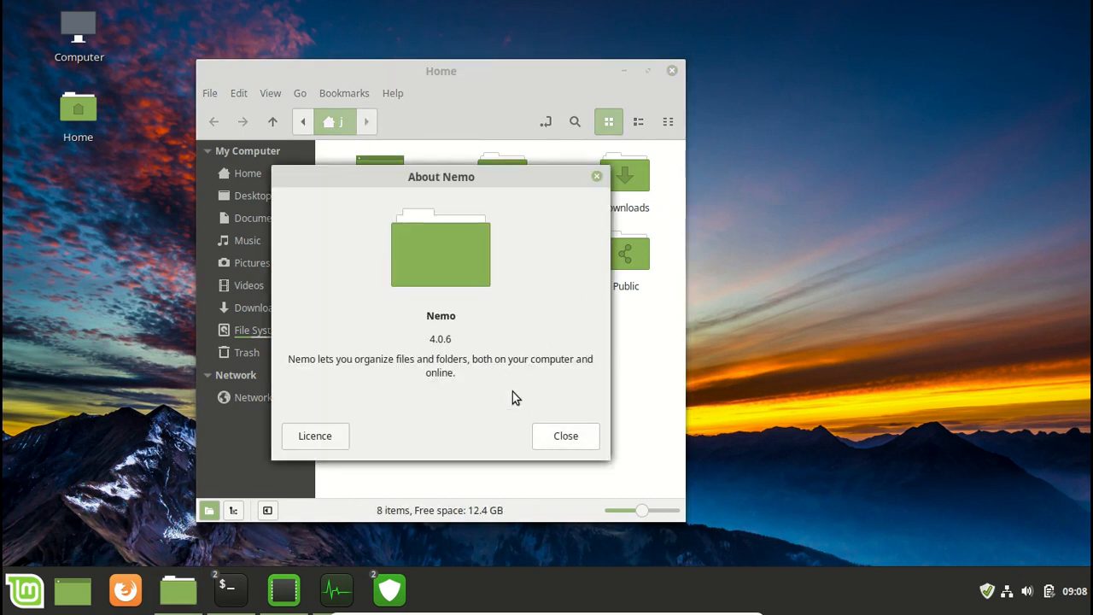
pyautogui.moveTo(851, 188)
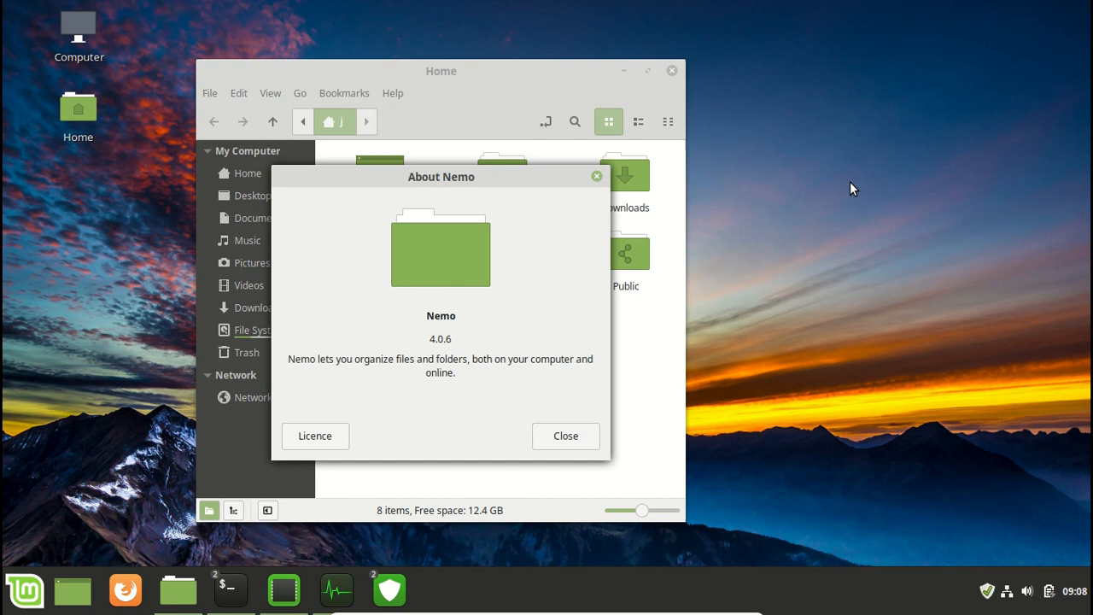
pyautogui.moveTo(441, 176); pyautogui.dragTo(582, 195)
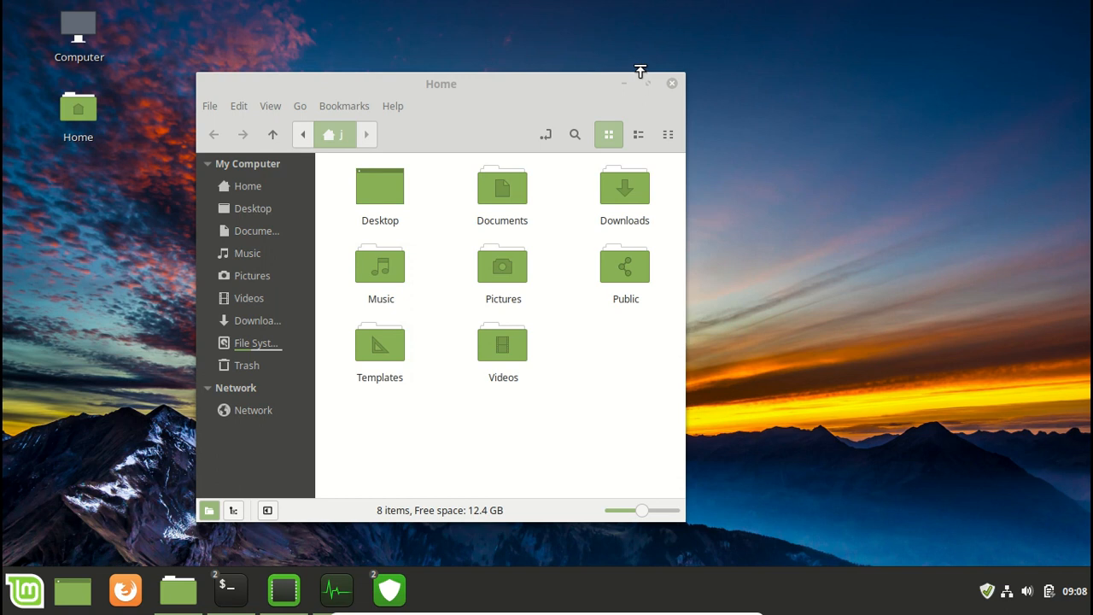
# - Launch Driver Manager listing VirtualBox graphics and guest service drivers, placed toward the right
pyautogui.click(673, 82)
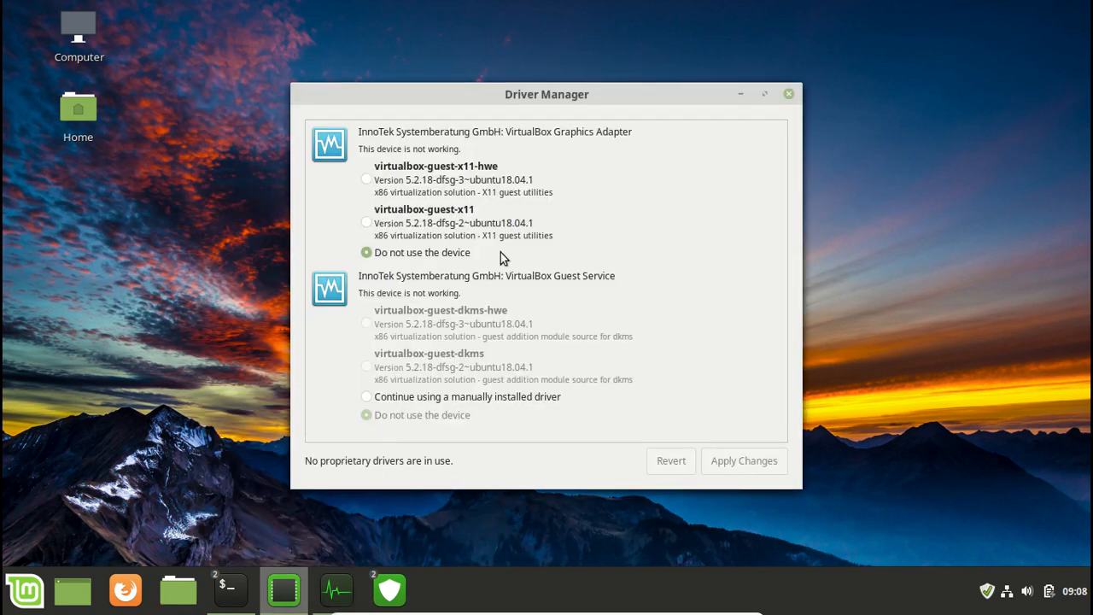
pyautogui.moveTo(546, 94); pyautogui.dragTo(516, 97)
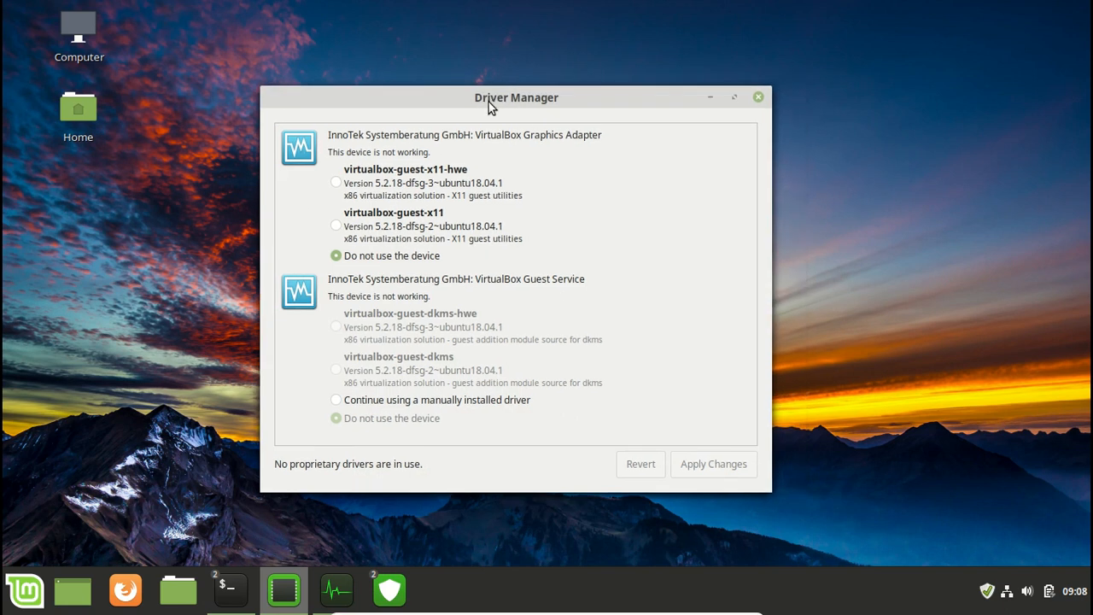
pyautogui.moveTo(519, 101)
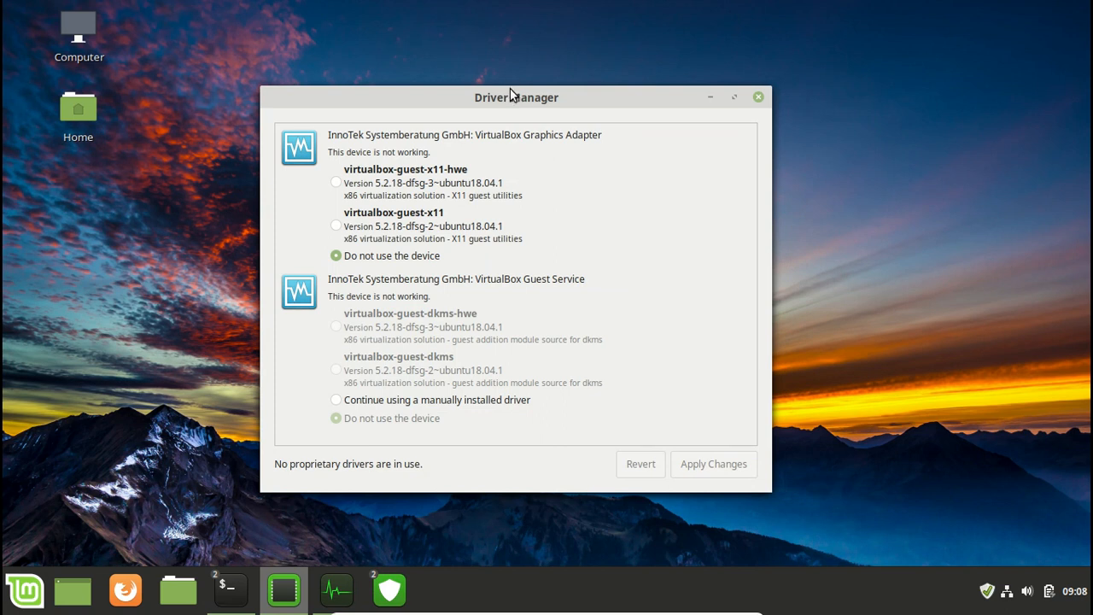
pyautogui.moveTo(515, 95); pyautogui.dragTo(540, 86)
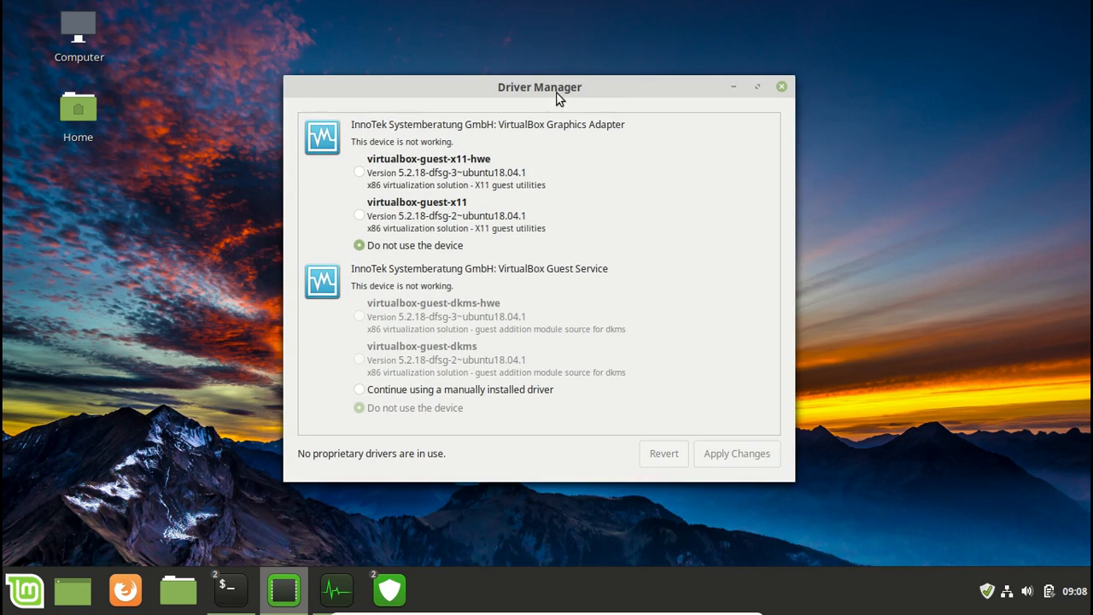
pyautogui.moveTo(540, 86); pyautogui.dragTo(626, 113)
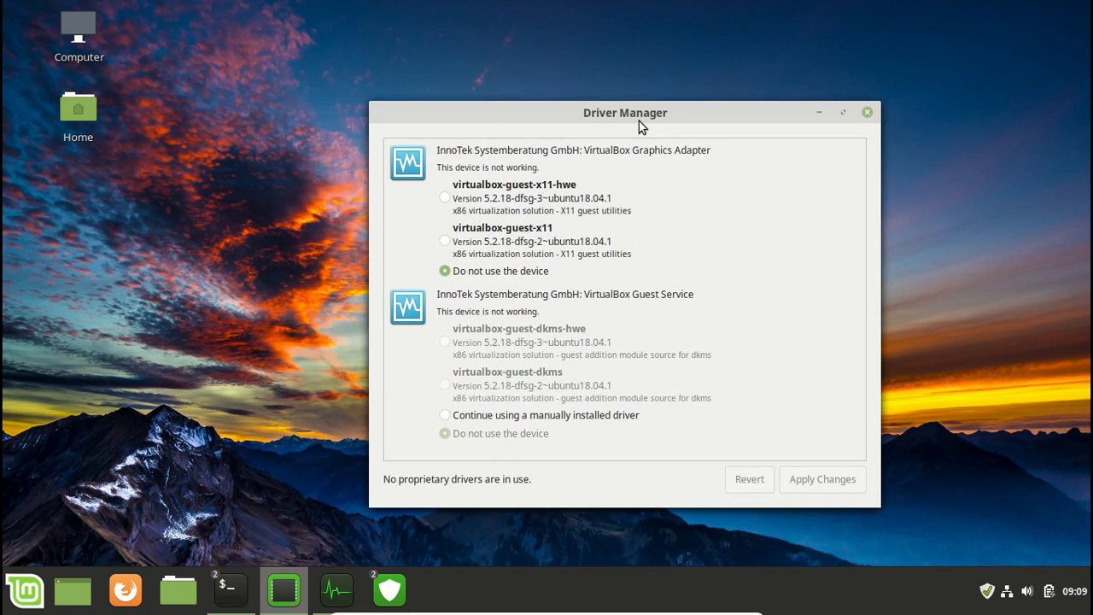
pyautogui.moveTo(563, 341)
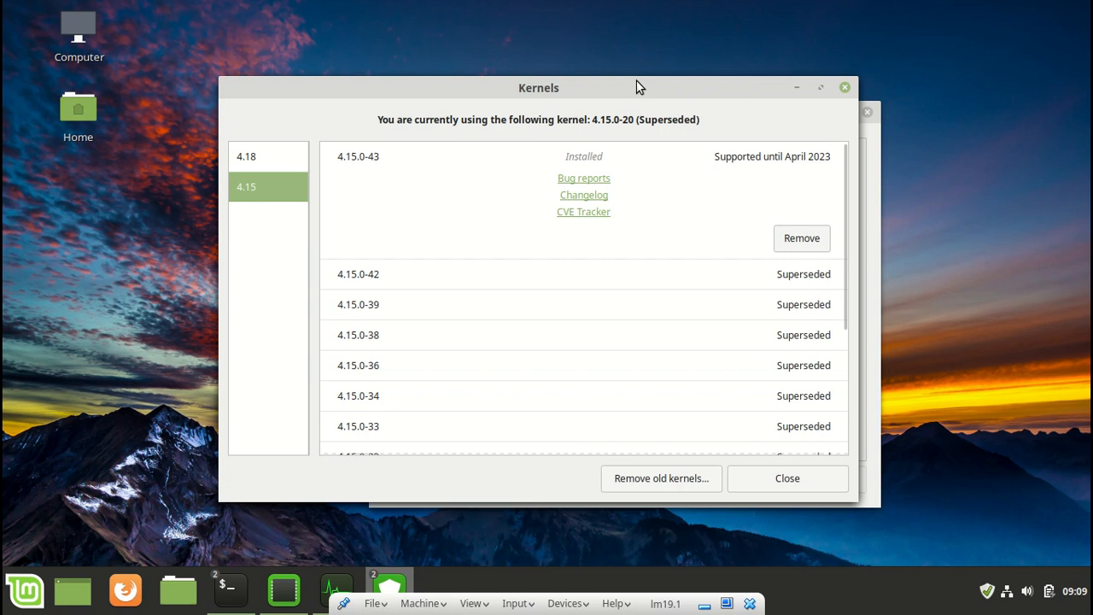
pyautogui.moveTo(629, 260)
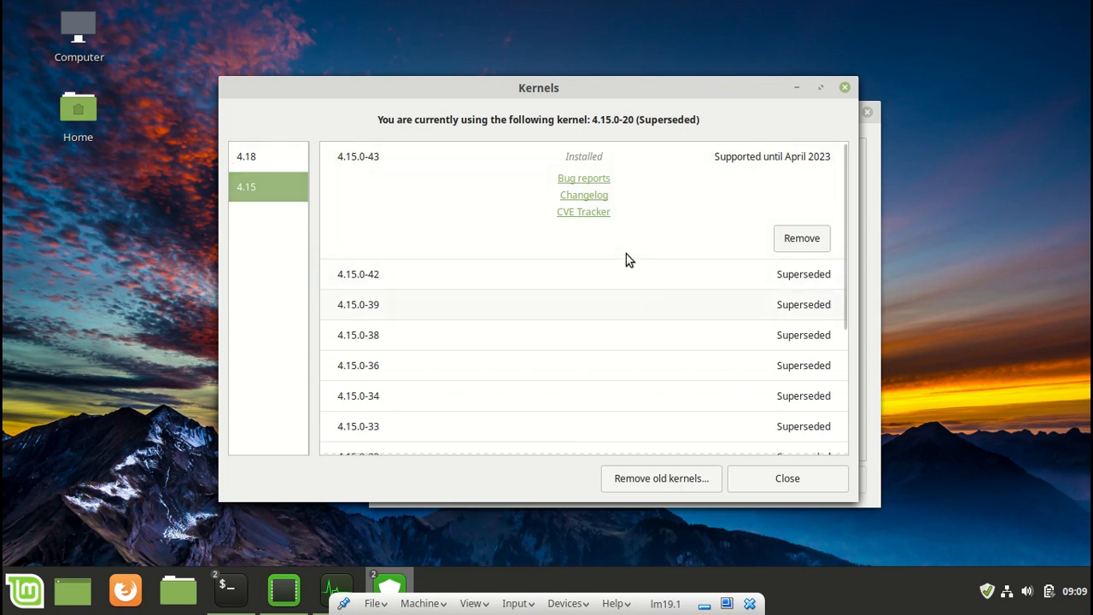
pyautogui.moveTo(316, 150)
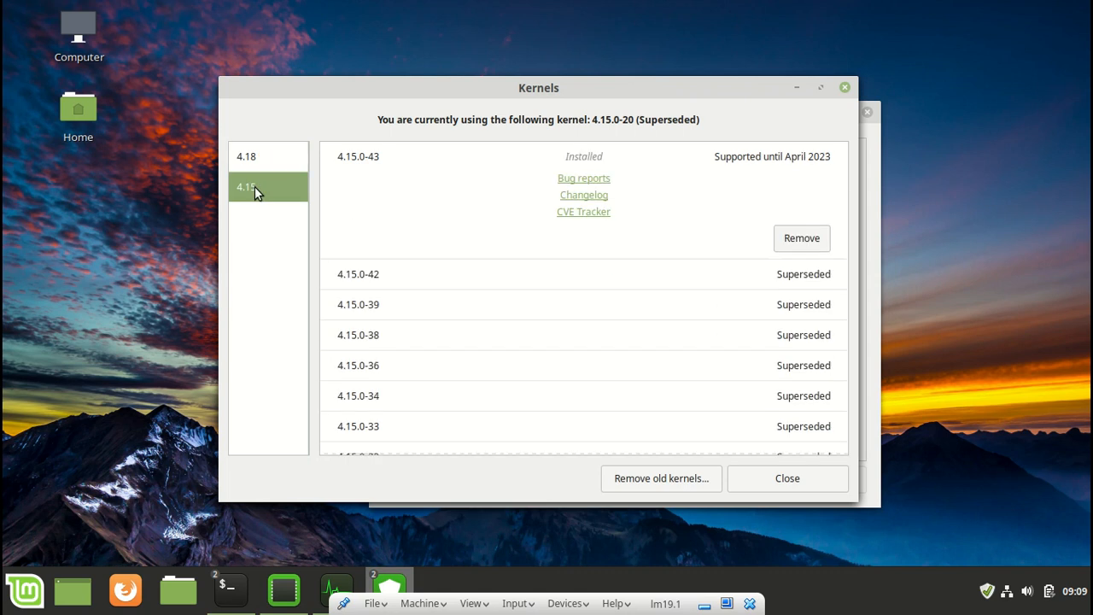
# - Show the 4.18 kernel series with kernel 4.18.0-13 available, supported until August 2019
pyautogui.click(245, 155)
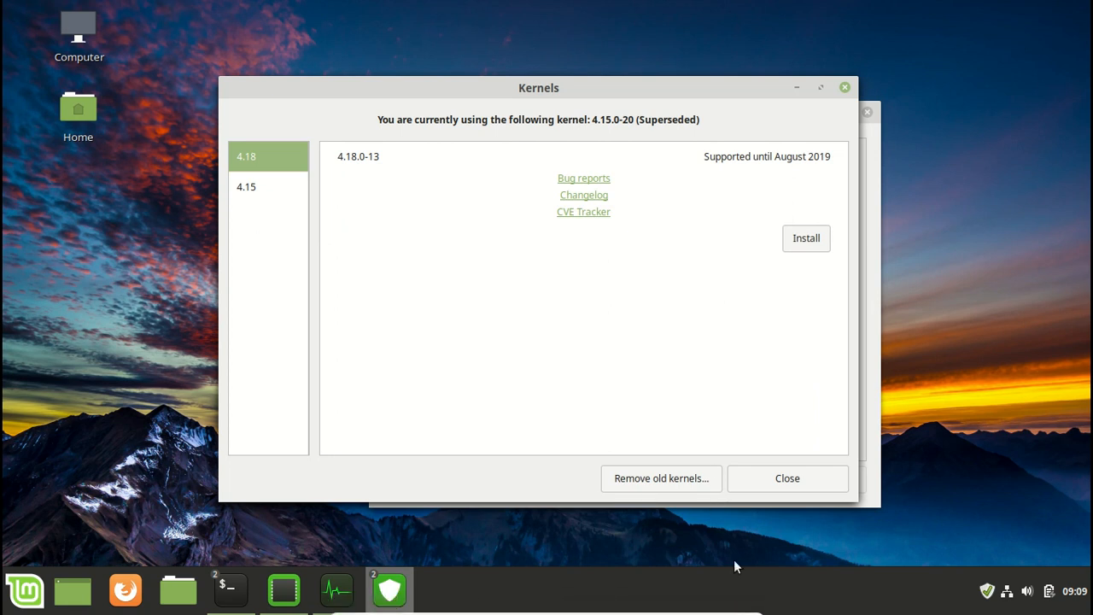
pyautogui.moveTo(846, 88)
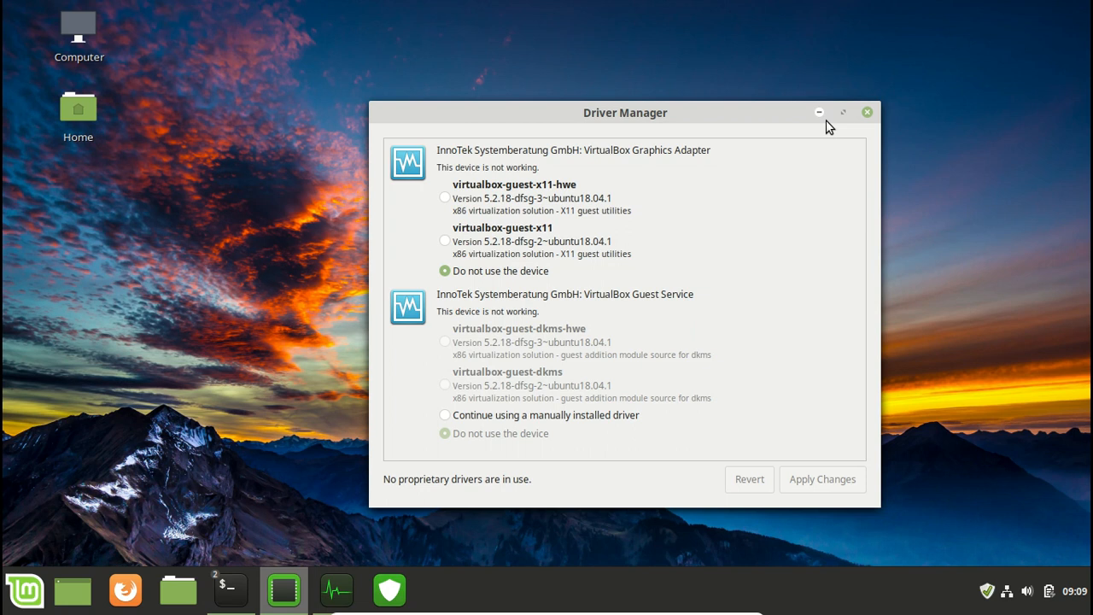
# - Hide Driver Manager and browse the applications menu with a 'ge' search, then list all applications
pyautogui.click(868, 112)
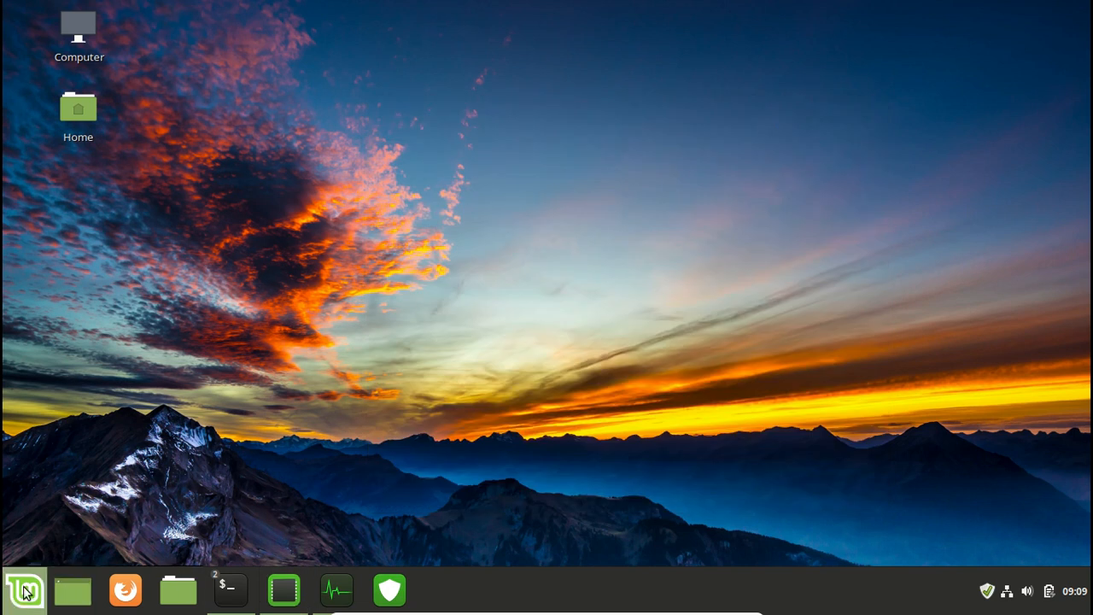
pyautogui.click(24, 591)
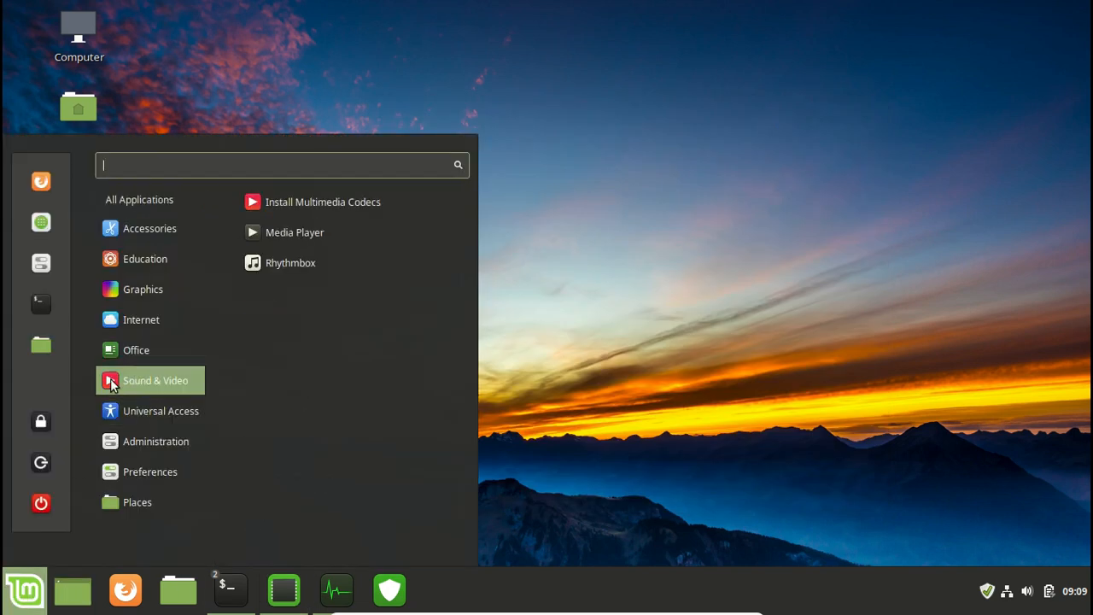
pyautogui.write('ge')
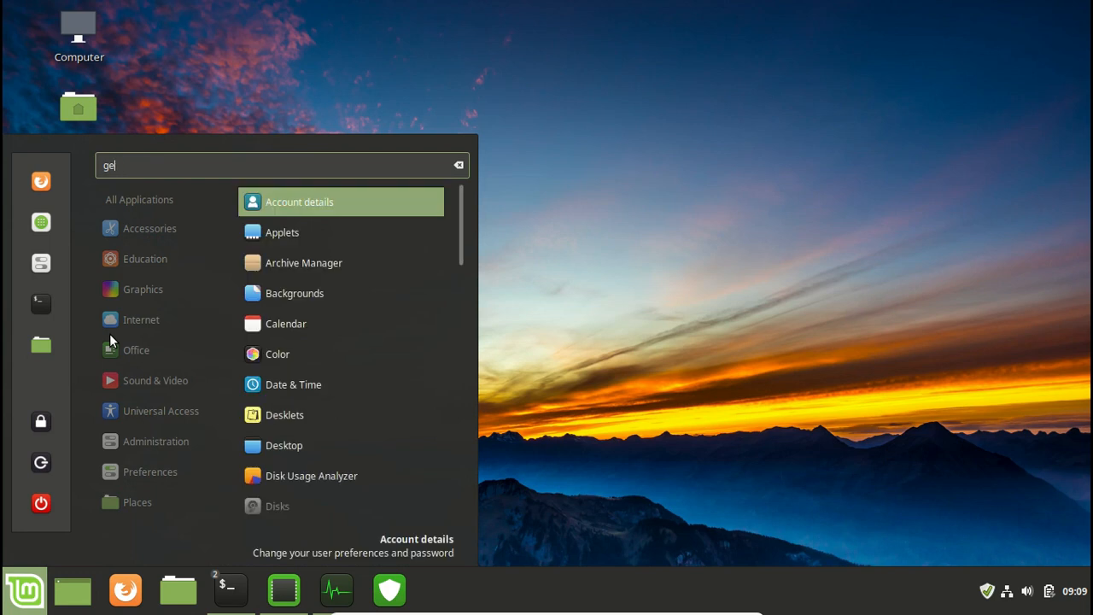
pyautogui.click(457, 164)
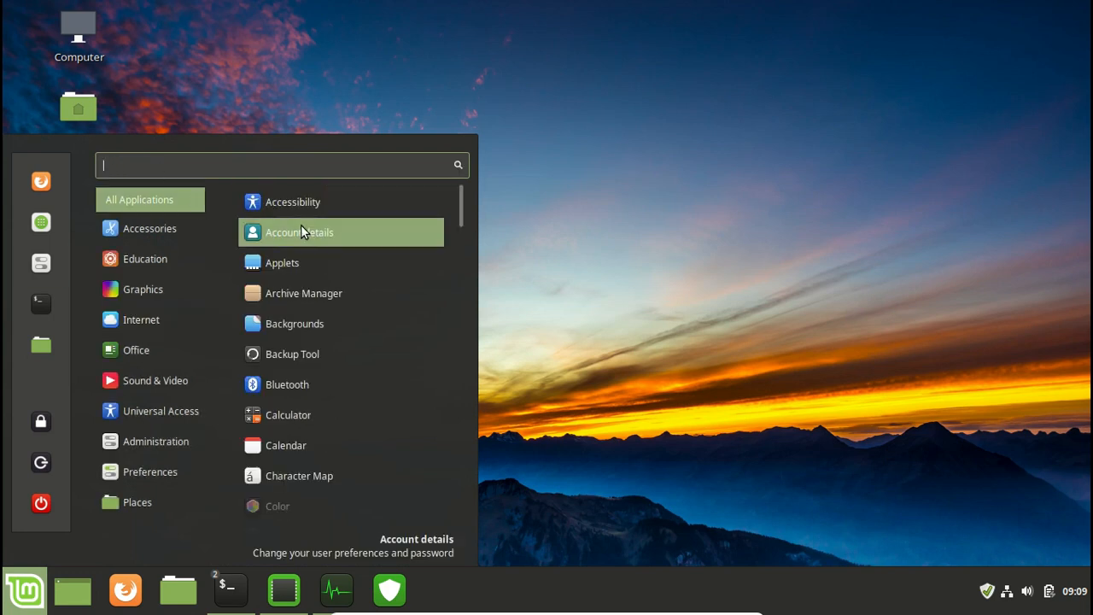
pyautogui.moveTo(299, 263)
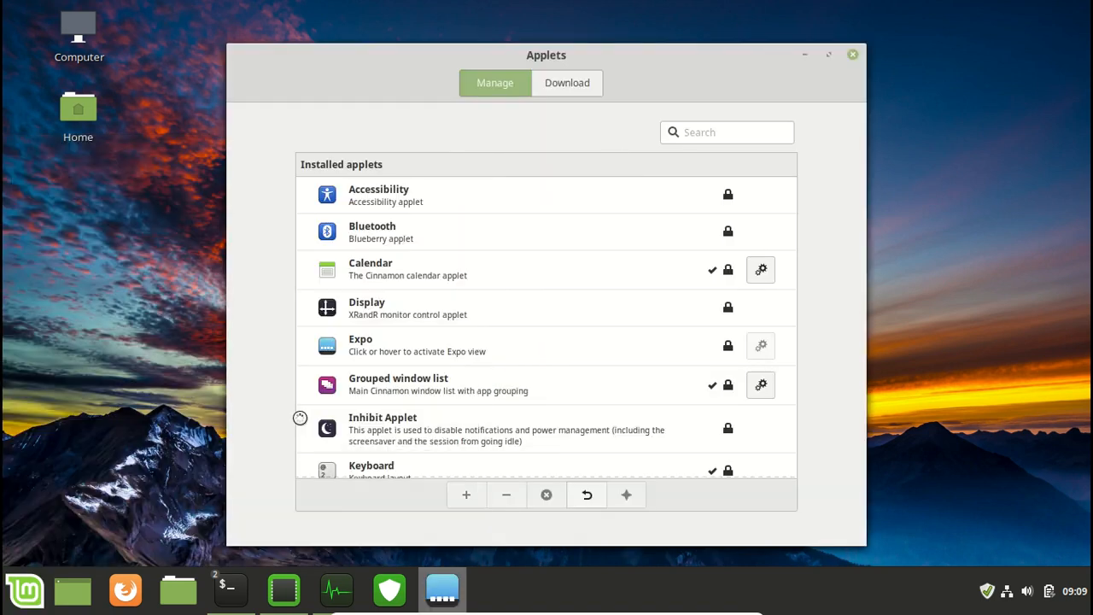
# - Launch the Calculator, set it aside and close it, returning to the installed applets list
pyautogui.click(496, 589)
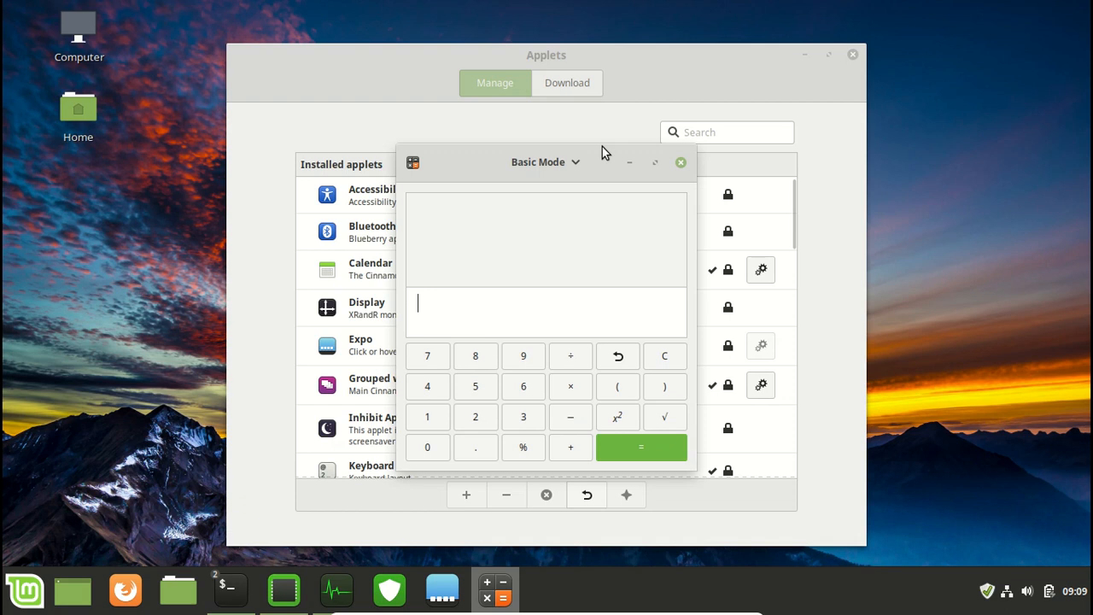
pyautogui.moveTo(653, 169)
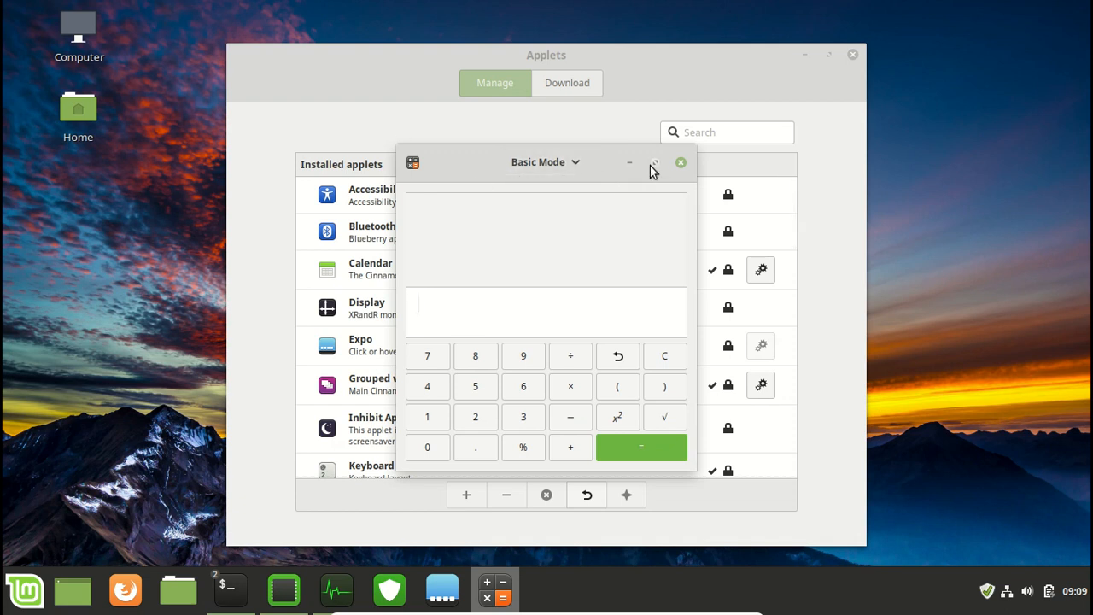
pyautogui.moveTo(547, 162); pyautogui.dragTo(498, 174)
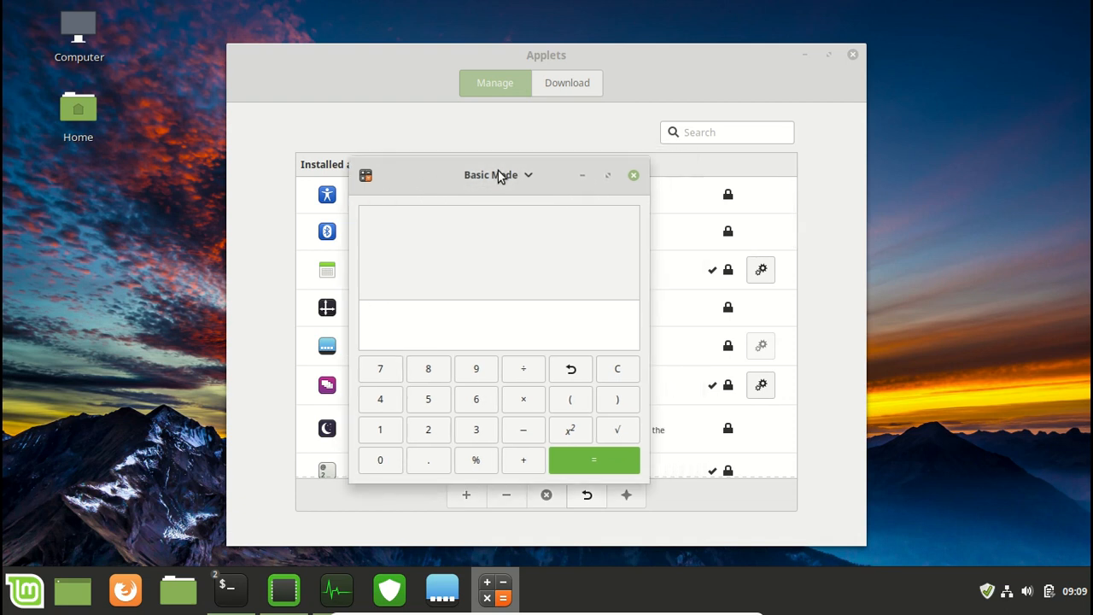
pyautogui.click(632, 174)
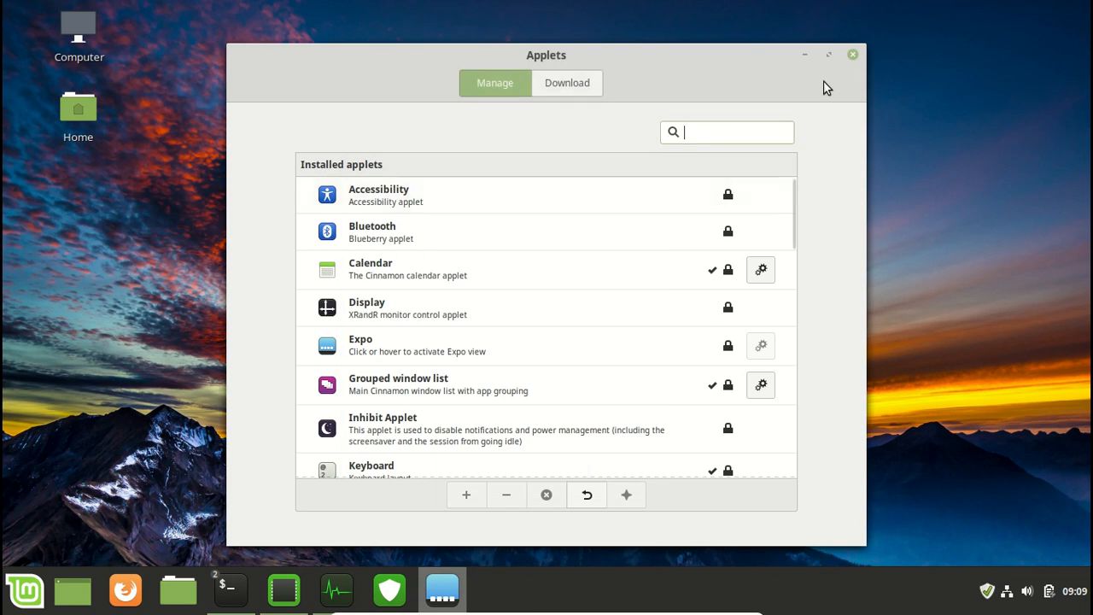
pyautogui.moveTo(700, 92)
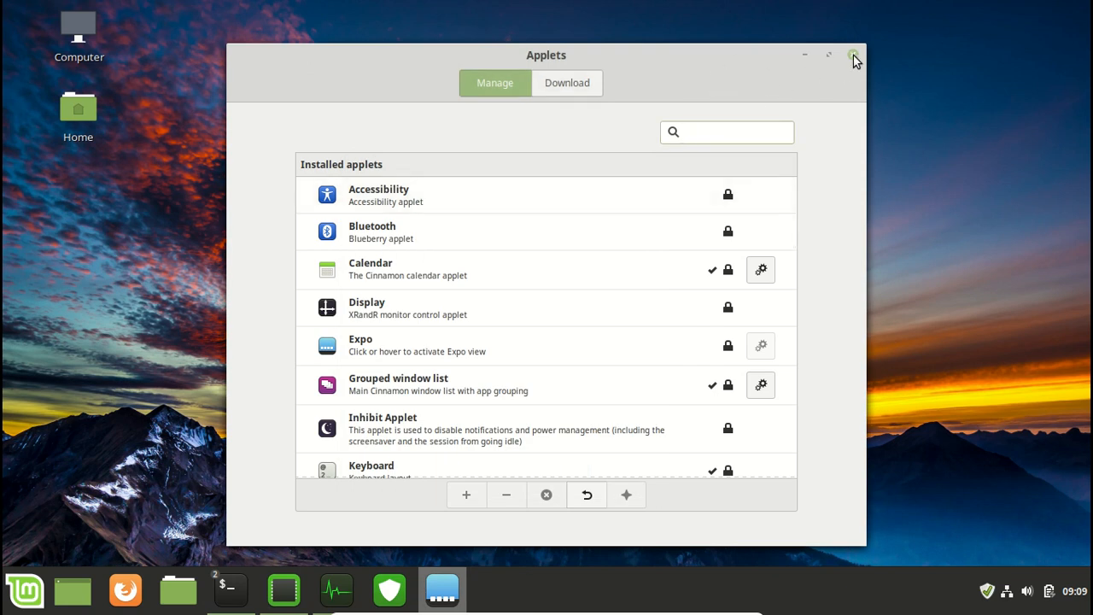
# - Close the Applets manager and bring up the empty desktop's right-click menu
pyautogui.click(853, 55)
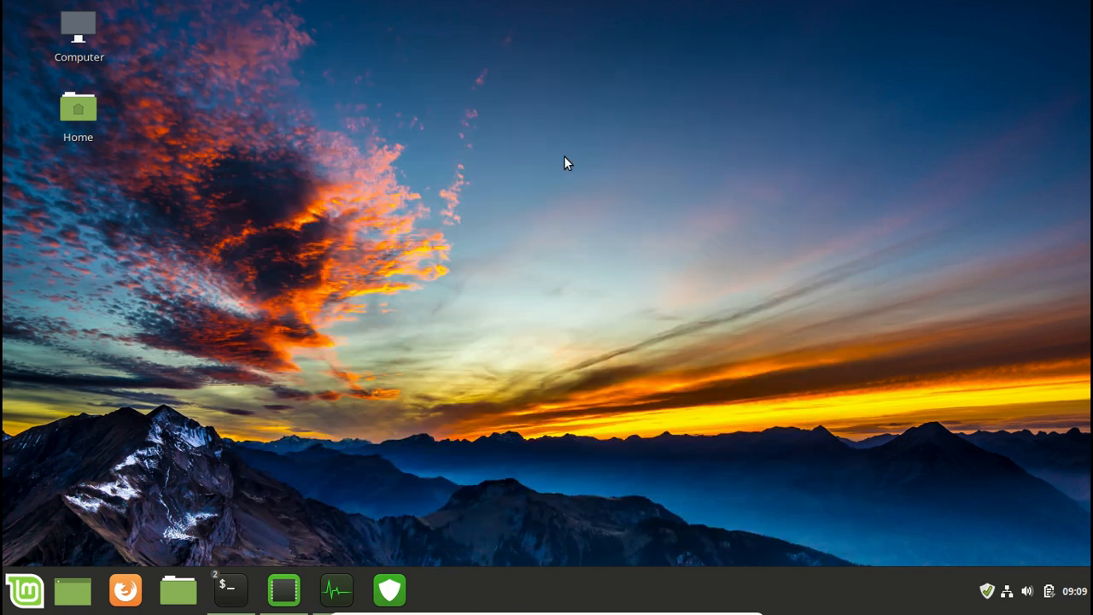
pyautogui.moveTo(615, 191)
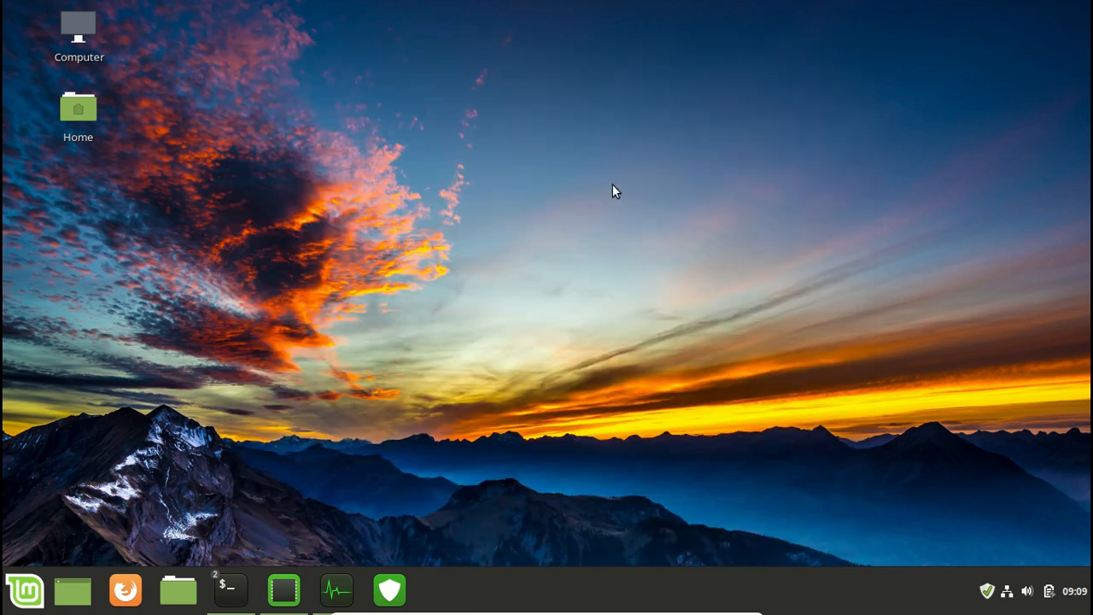
pyautogui.moveTo(605, 266)
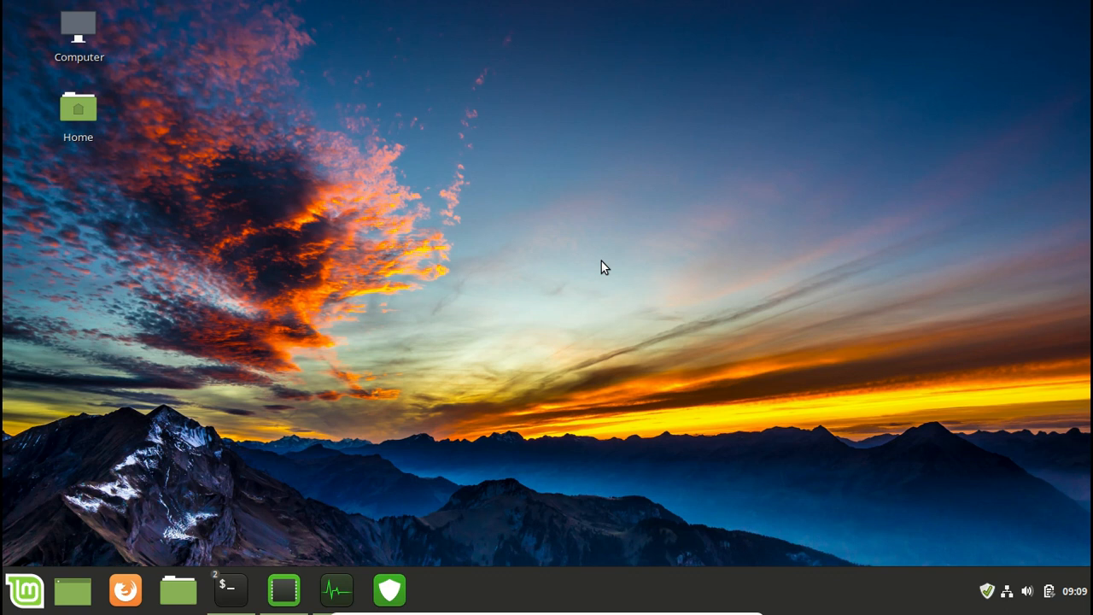
pyautogui.rightClick(604, 267)
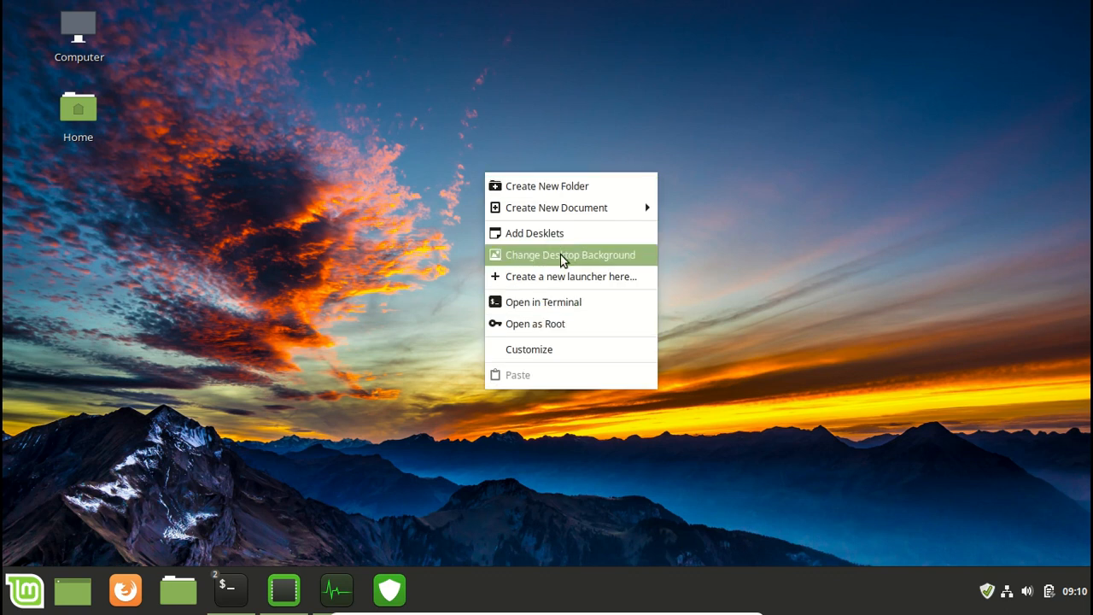
pyautogui.moveTo(621, 266)
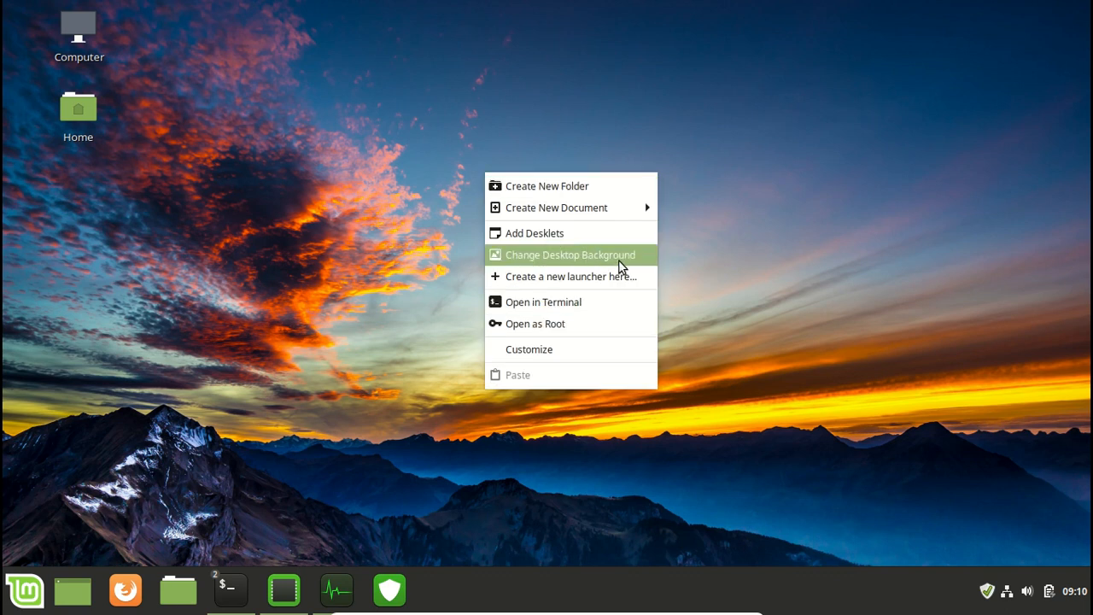
pyautogui.moveTo(584, 260)
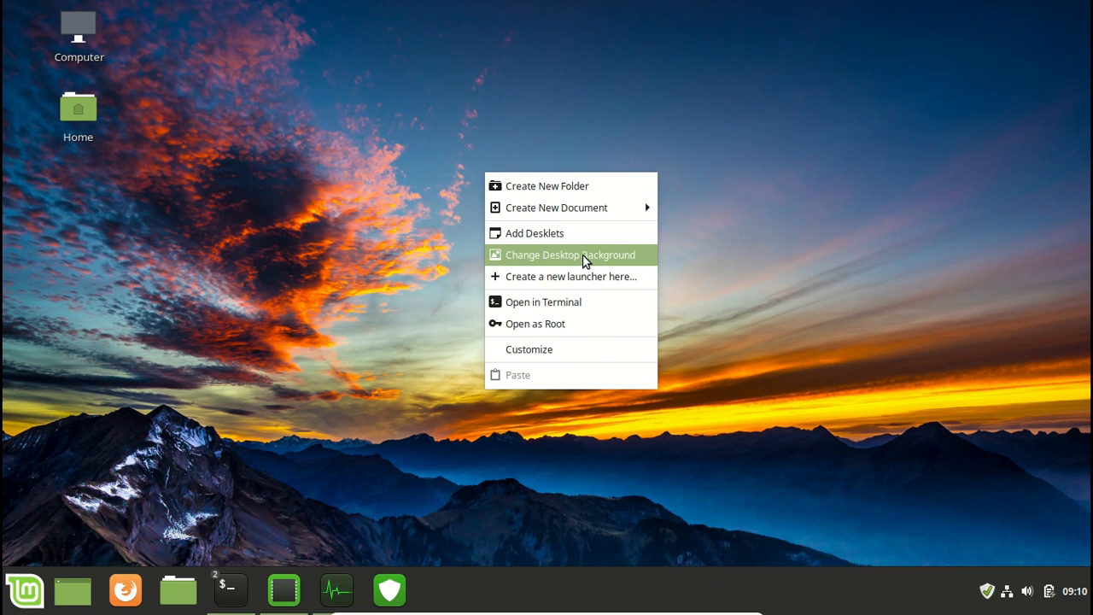
pyautogui.moveTo(557, 260)
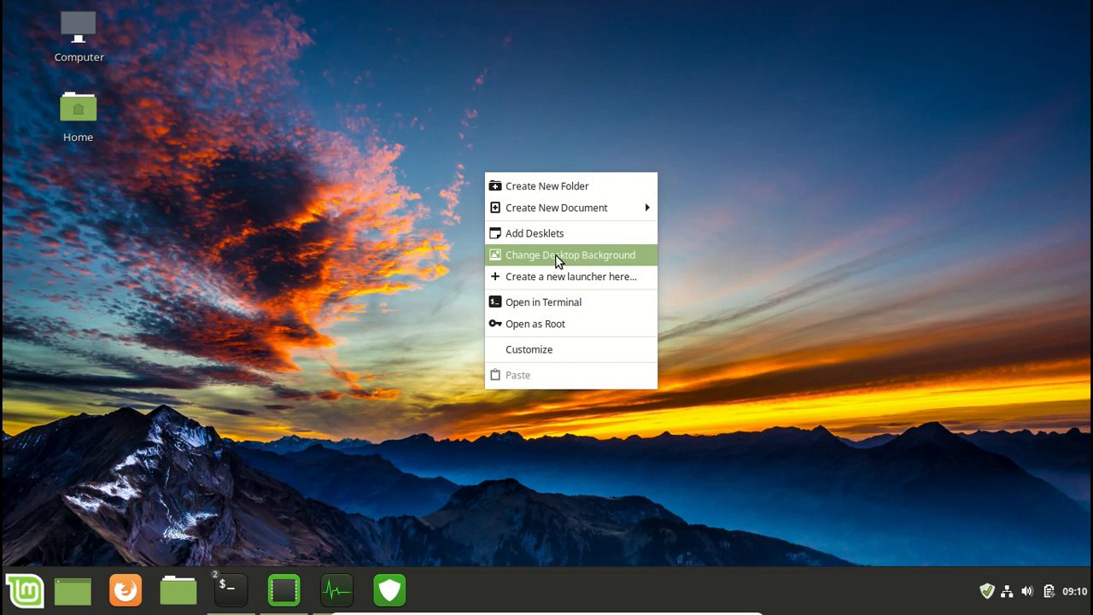
pyautogui.click(570, 255)
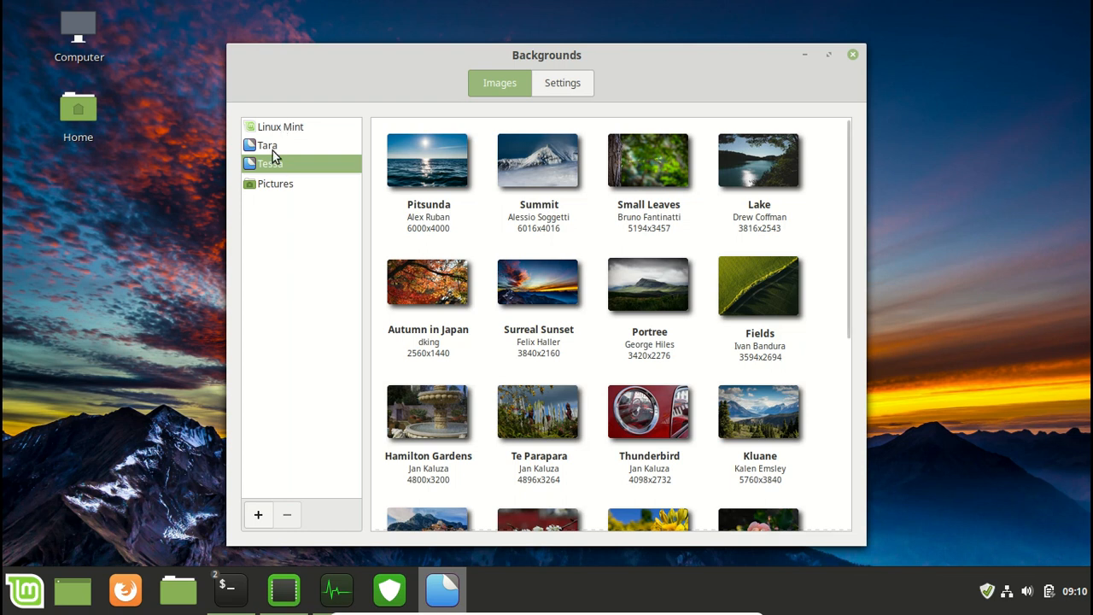
pyautogui.click(266, 145)
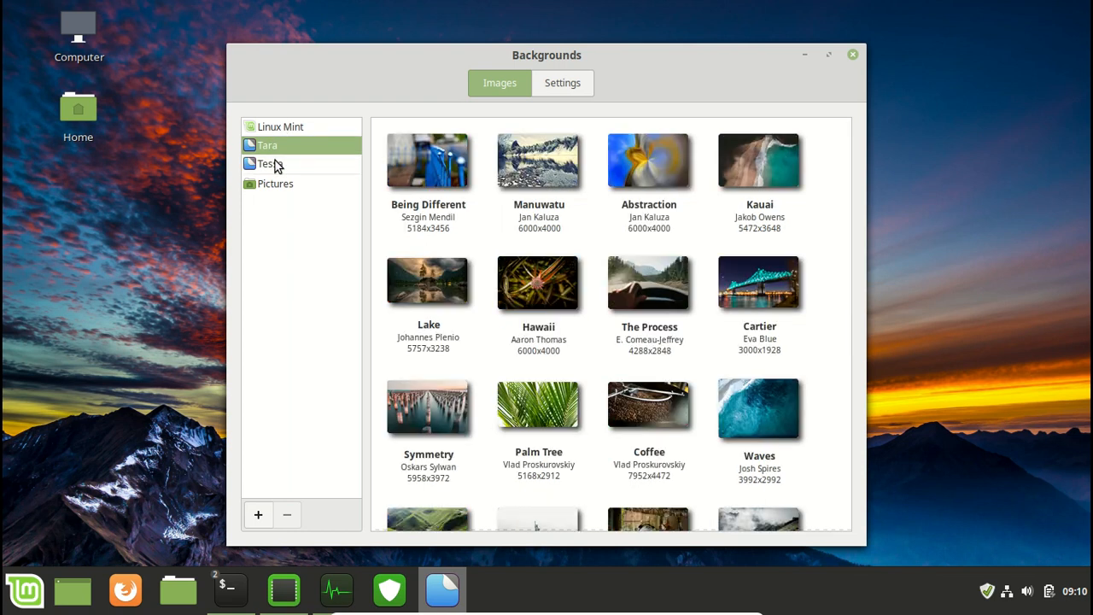
pyautogui.click(270, 164)
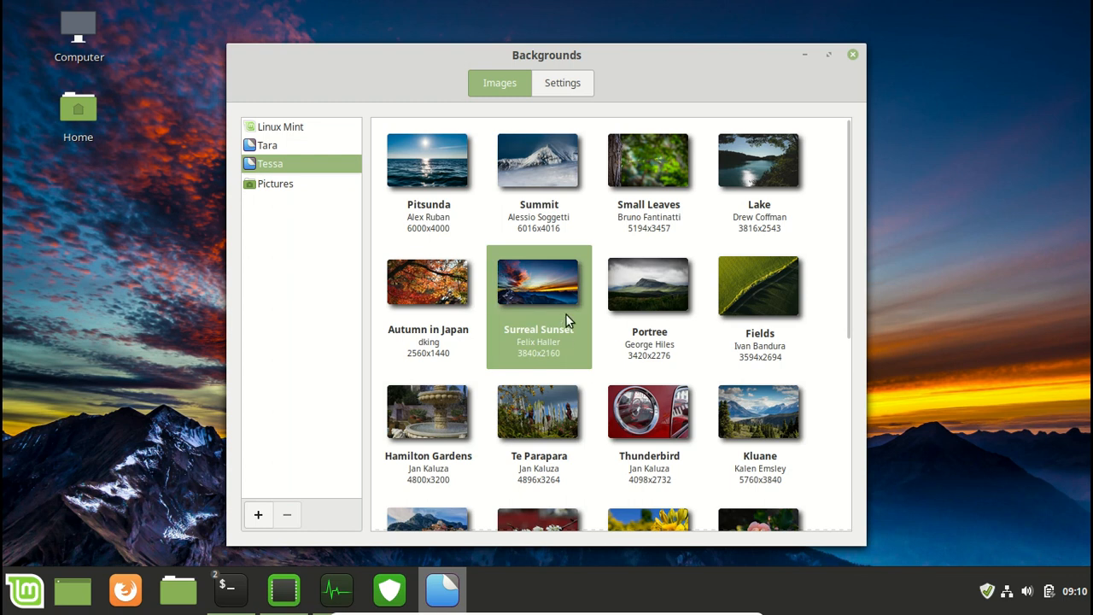
pyautogui.scroll(-3)
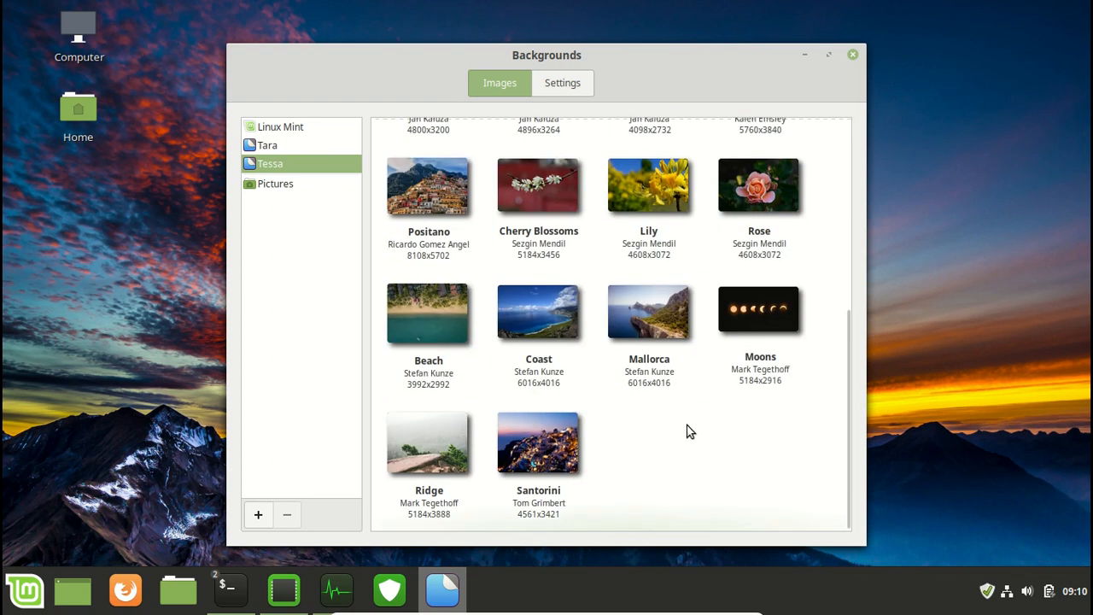
pyautogui.scroll(3)
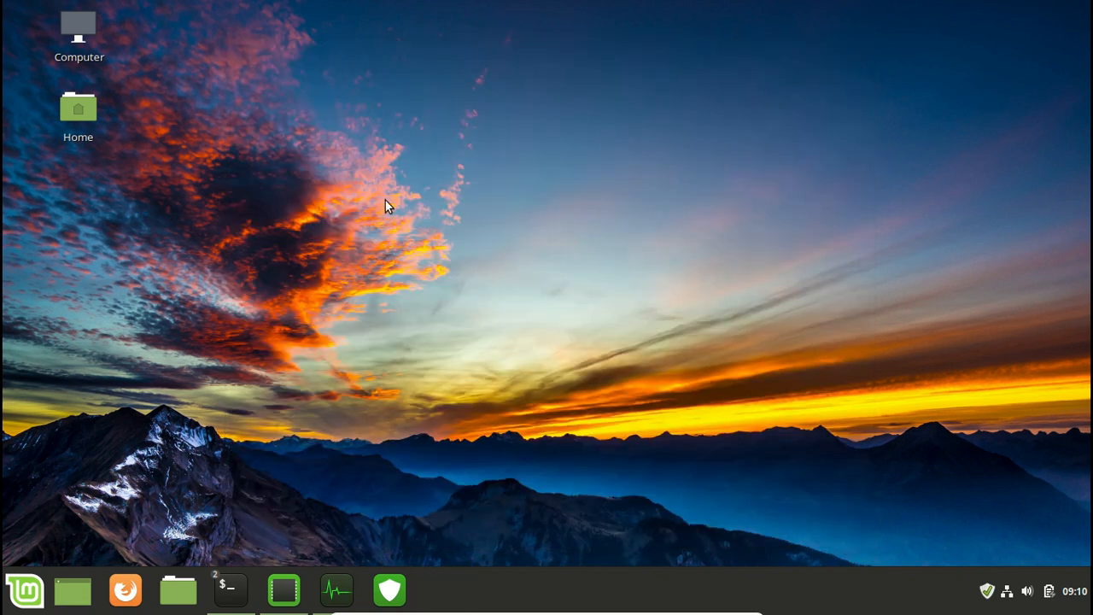
pyautogui.moveTo(253, 578)
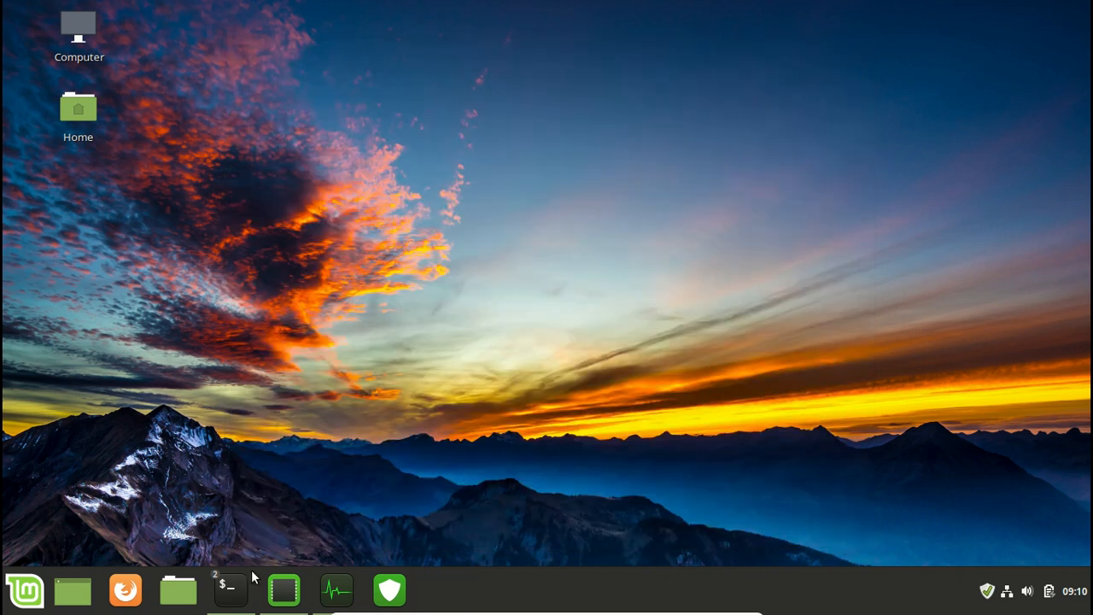
# - Show neofetch's Linux Mint 19.1 Tessa summary in a terminal positioned near the screen centre-right
pyautogui.click(229, 589)
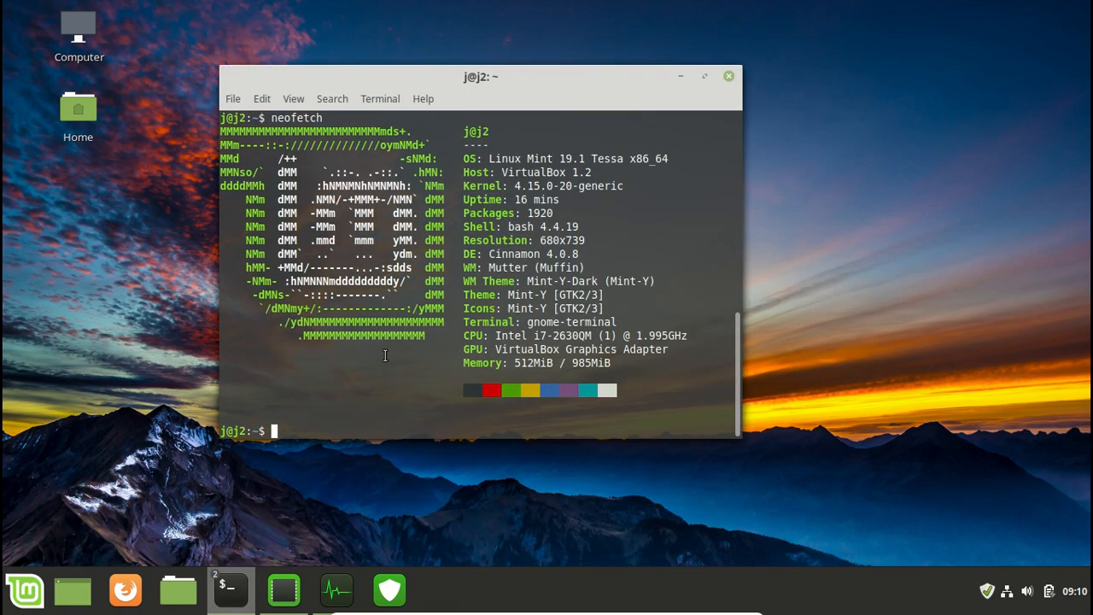
pyautogui.moveTo(482, 75); pyautogui.dragTo(540, 113)
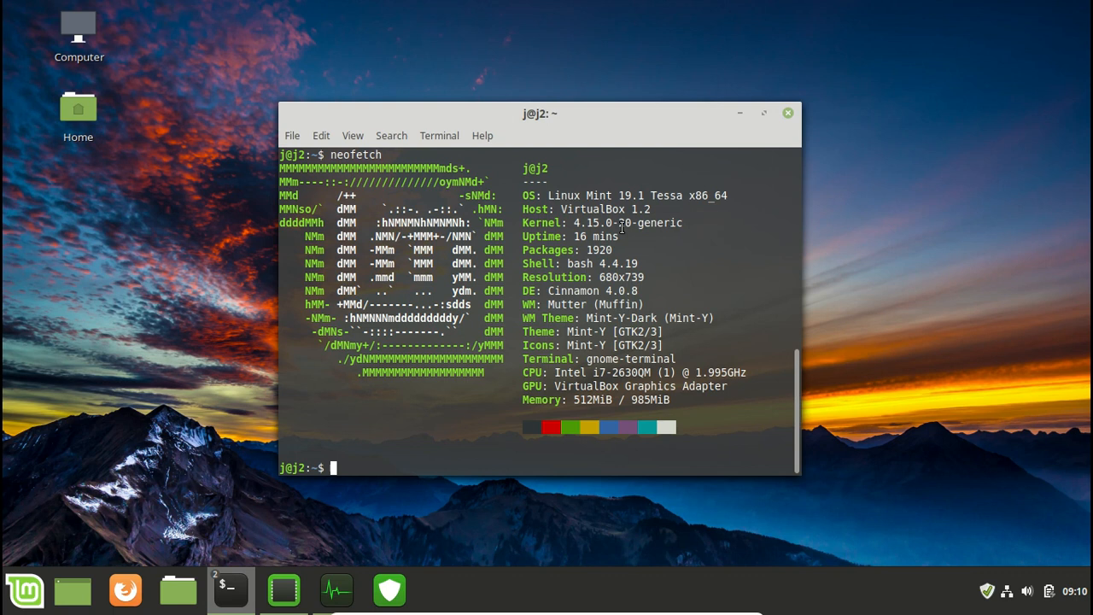
pyautogui.moveTo(782, 135)
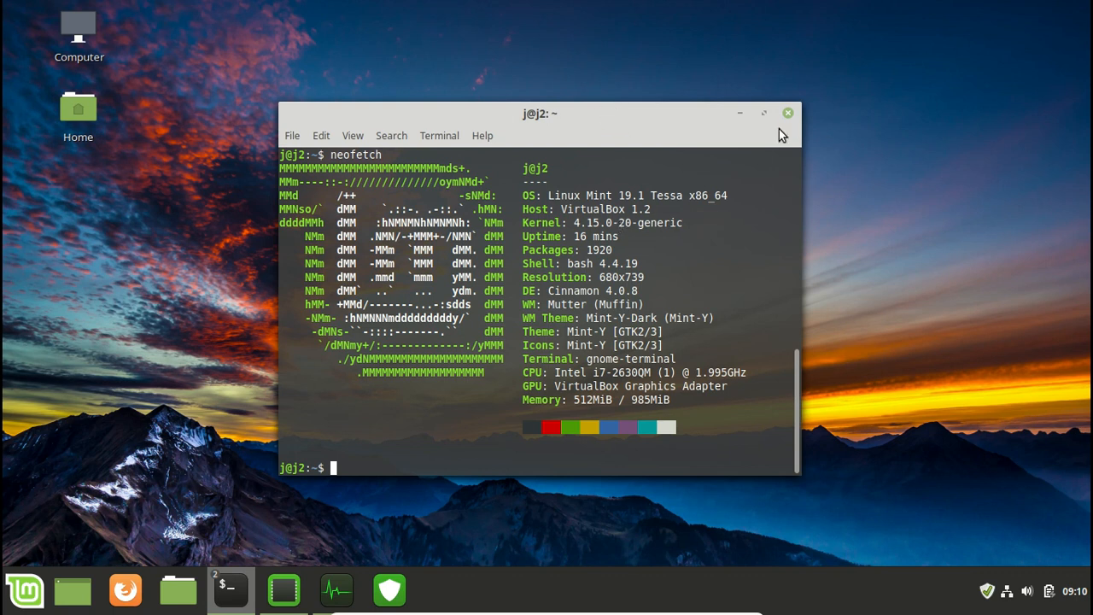
pyautogui.moveTo(554, 116)
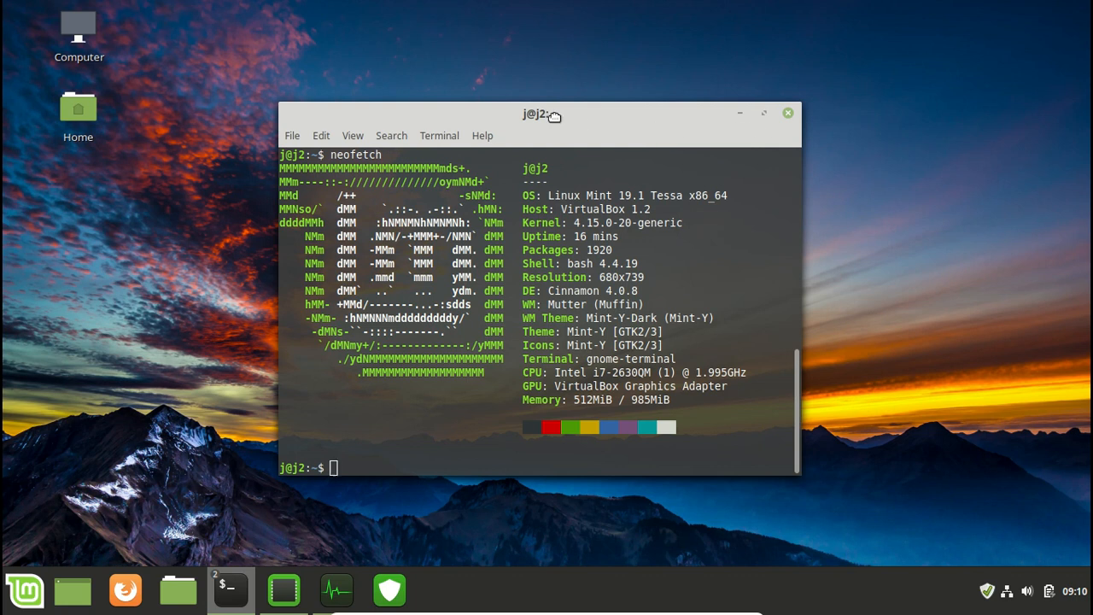
pyautogui.moveTo(542, 113); pyautogui.dragTo(637, 96)
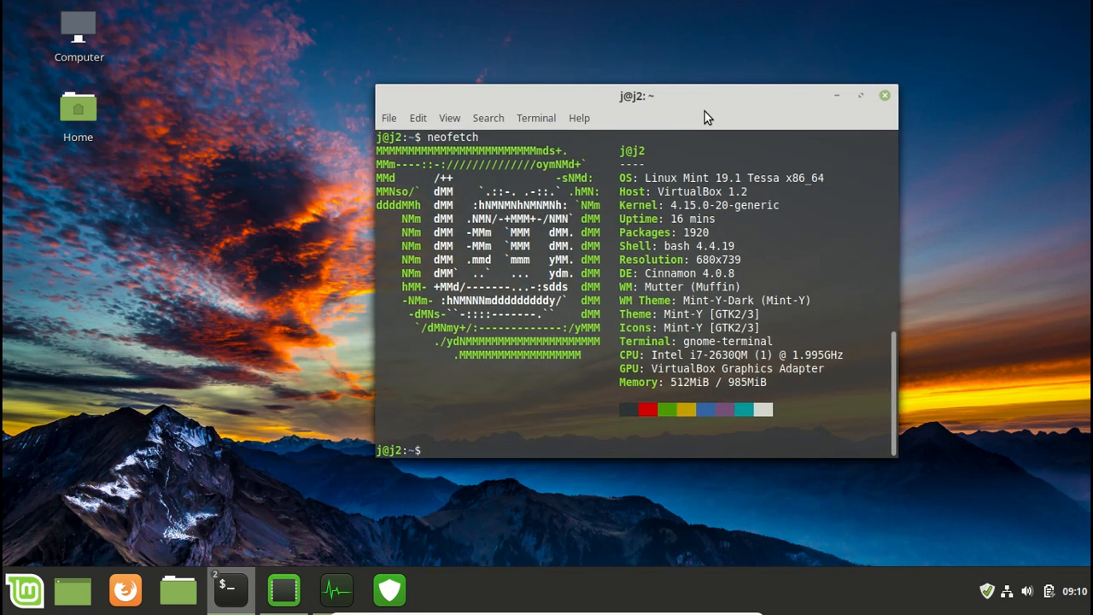